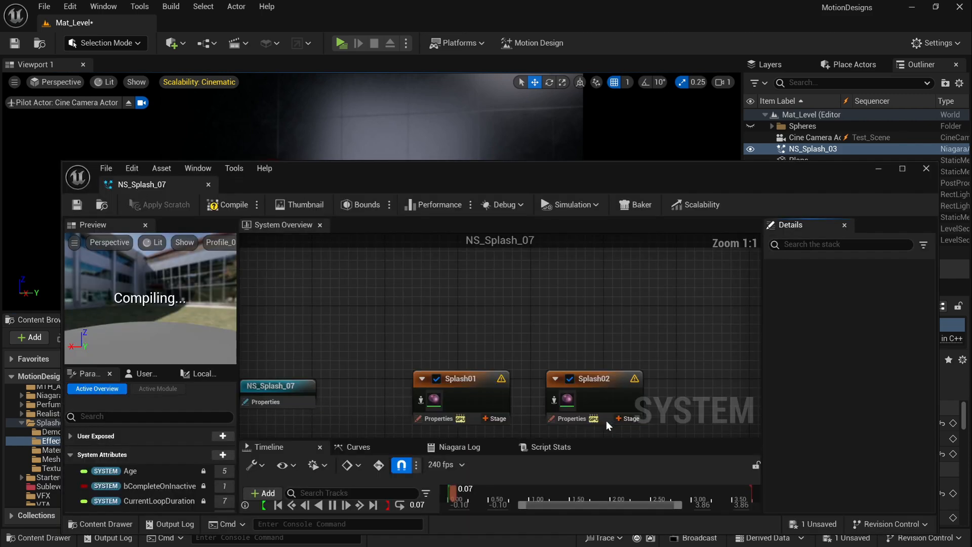
Step: Close the NS_Splash_07 Niagara system editor to return to the level
click(902, 169)
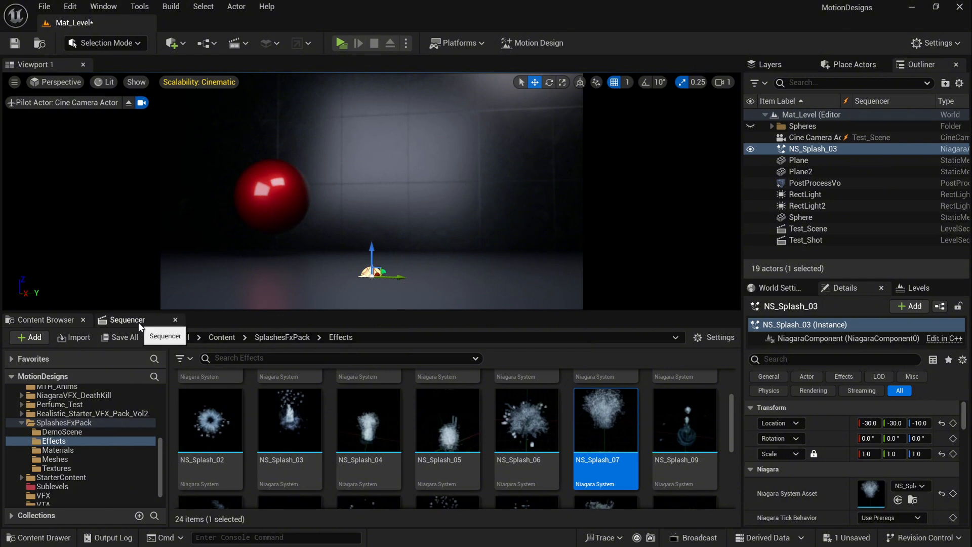
Step: Show the Test_Scene sequence and scrub the camera shot to frame 135
click(126, 319)
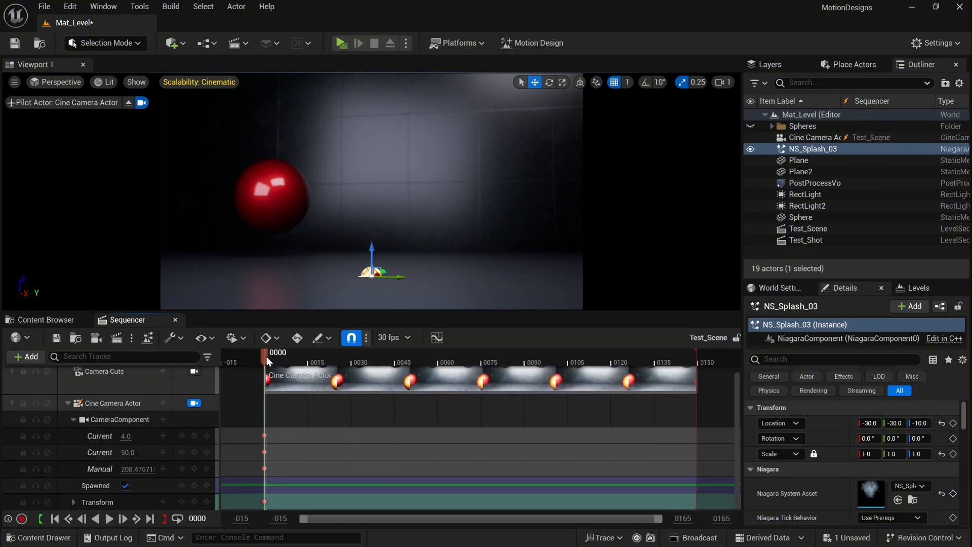
click(649, 362)
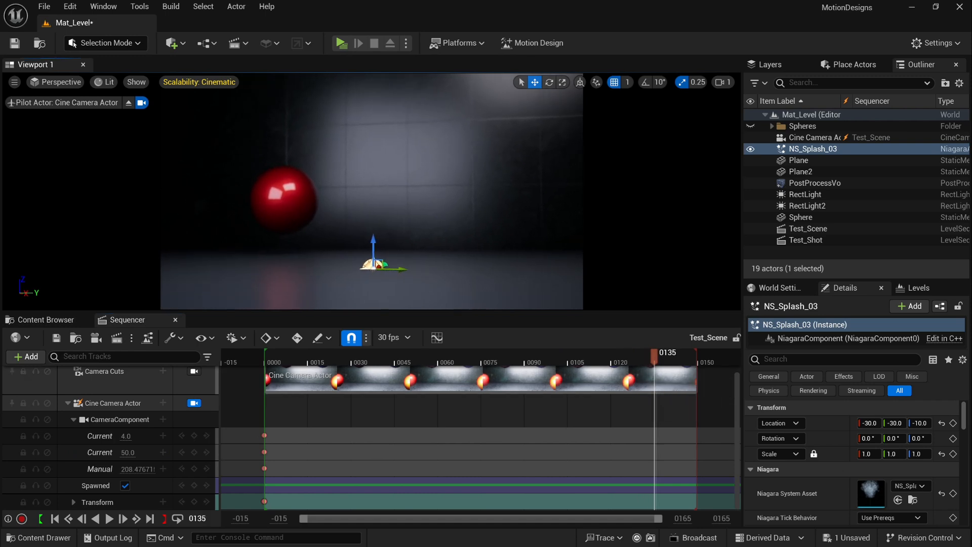
mouse_move(193, 502)
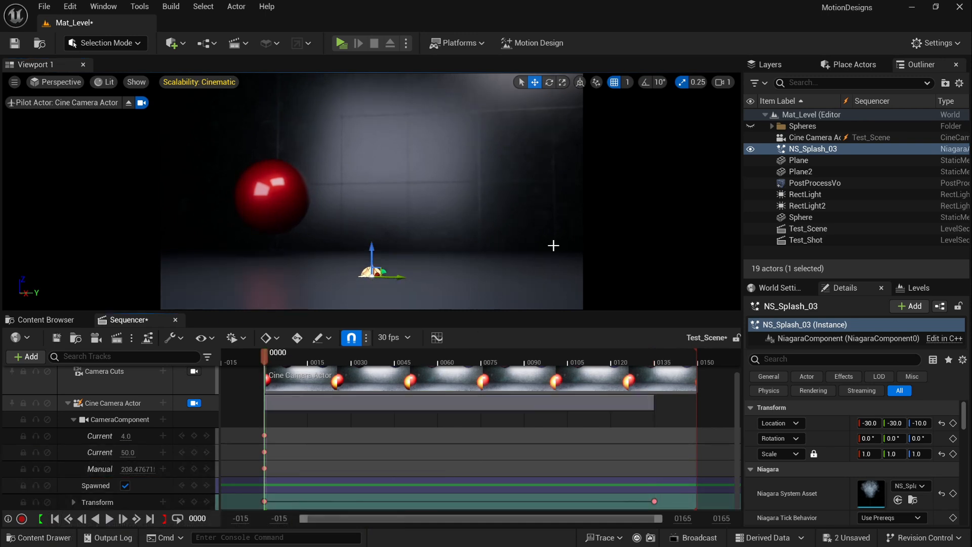
mouse_move(836, 149)
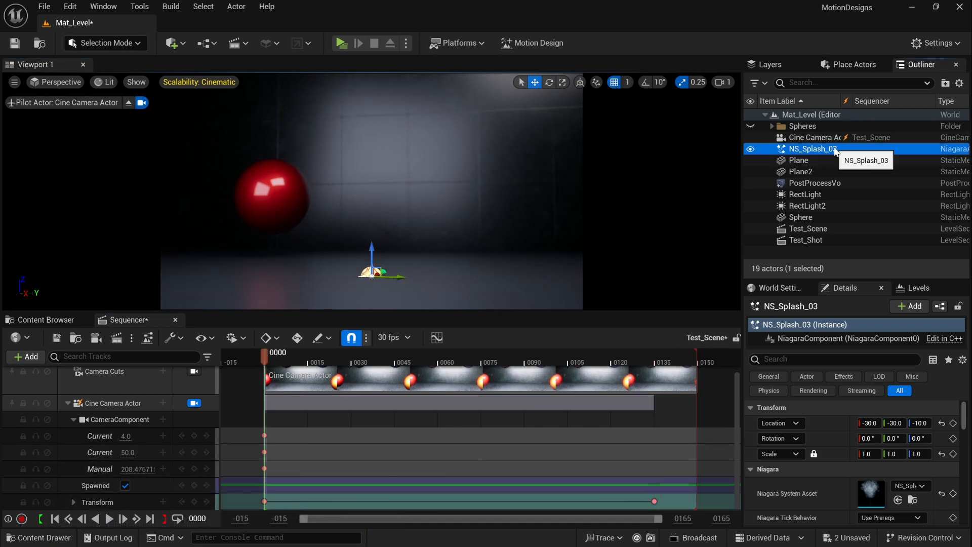
Step: Add the NS_Splash_03 actor to the sequence with a NiagaraComponent0 track
click(27, 357)
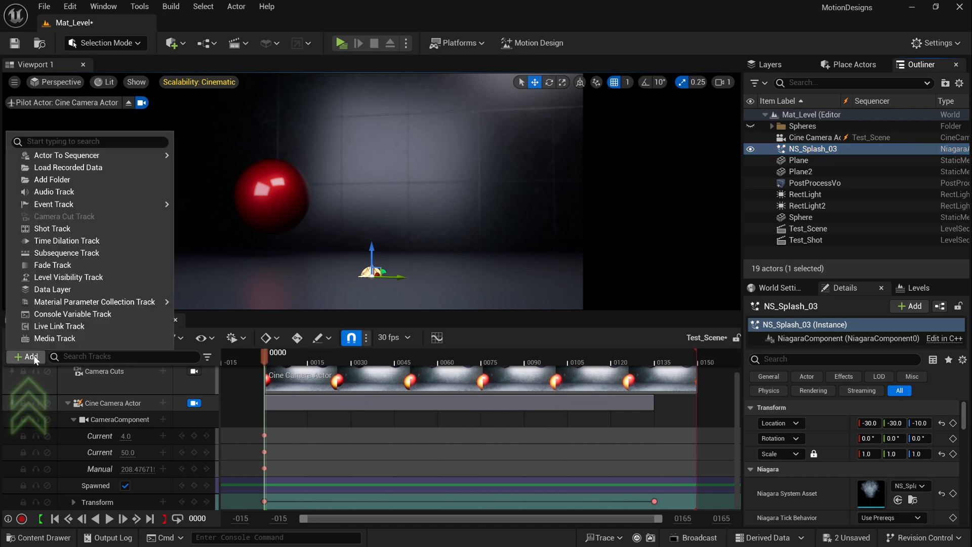
mouse_move(54, 336)
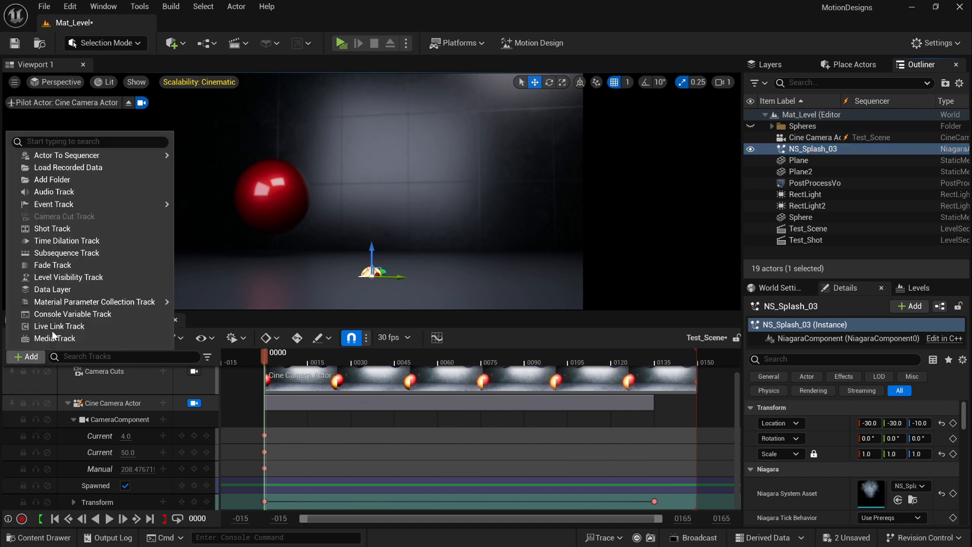
click(66, 155)
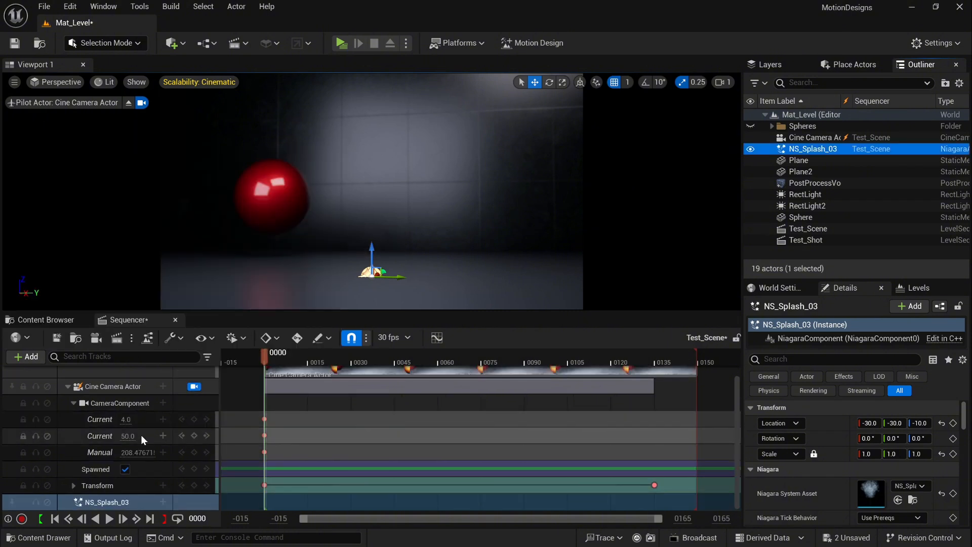
click(163, 502)
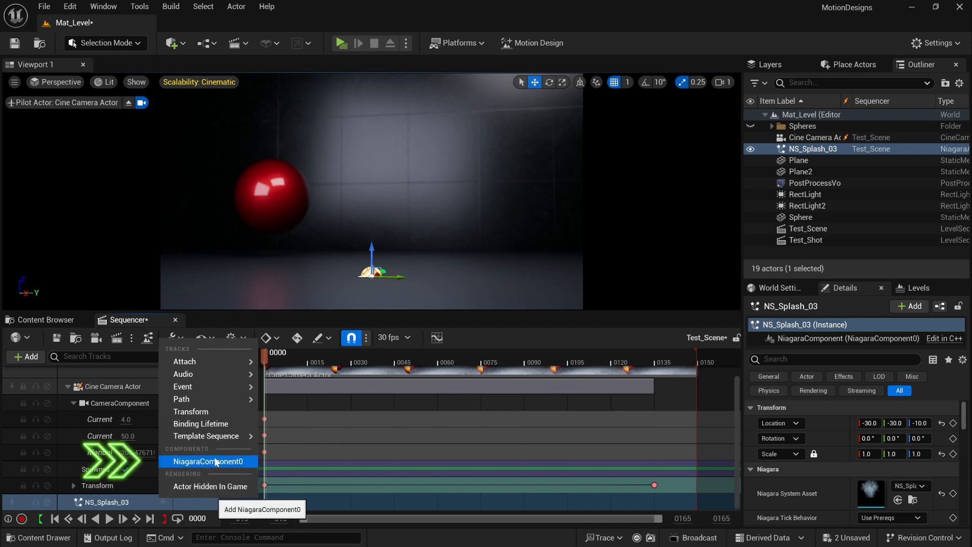
click(208, 461)
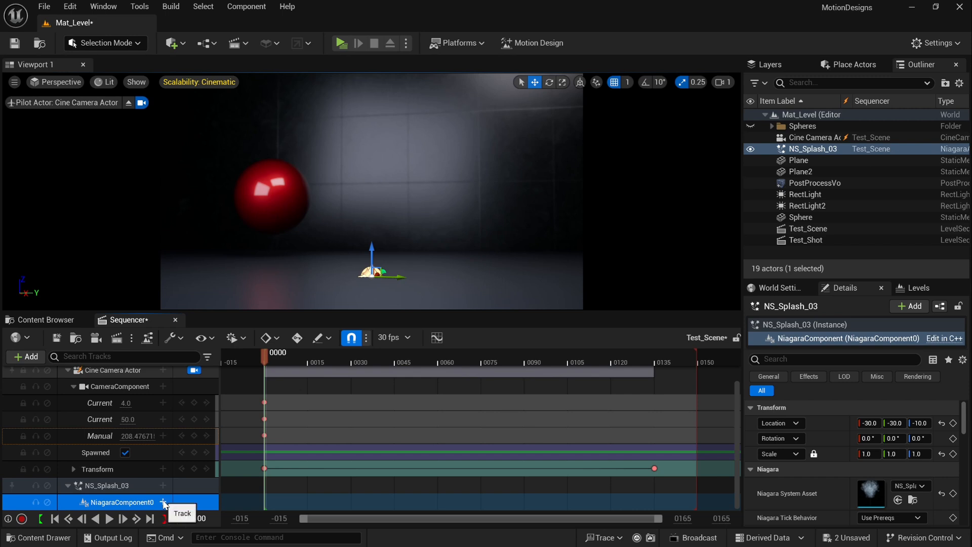
Step: Add a Niagara System Life Cycle Track under NiagaraComponent0
click(164, 502)
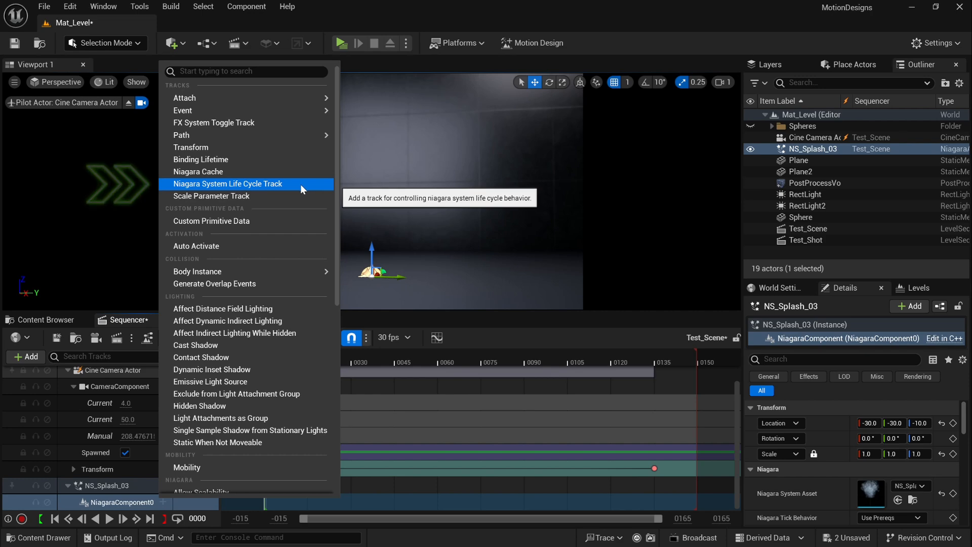
click(227, 184)
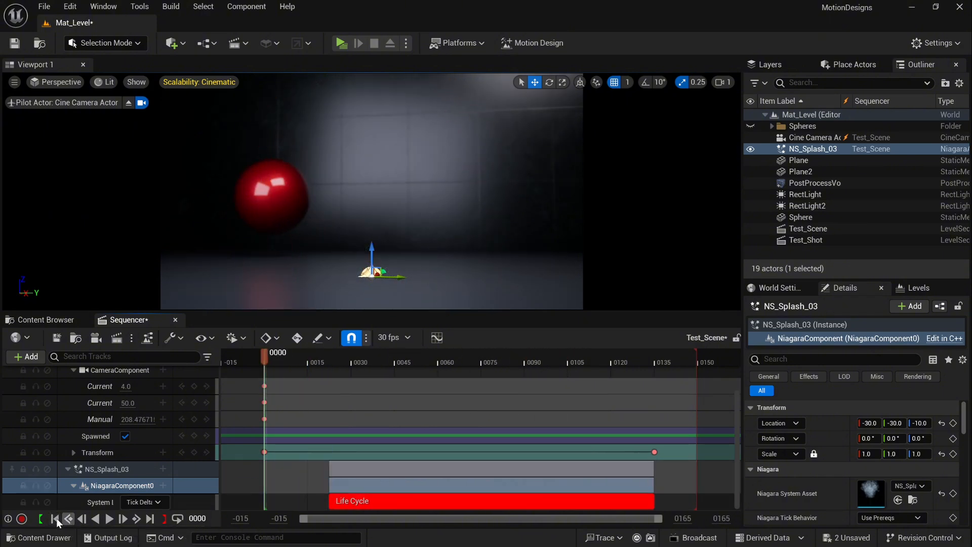
Step: Trim the Life Cycle section to end near frame 90 and preview the shot
click(108, 518)
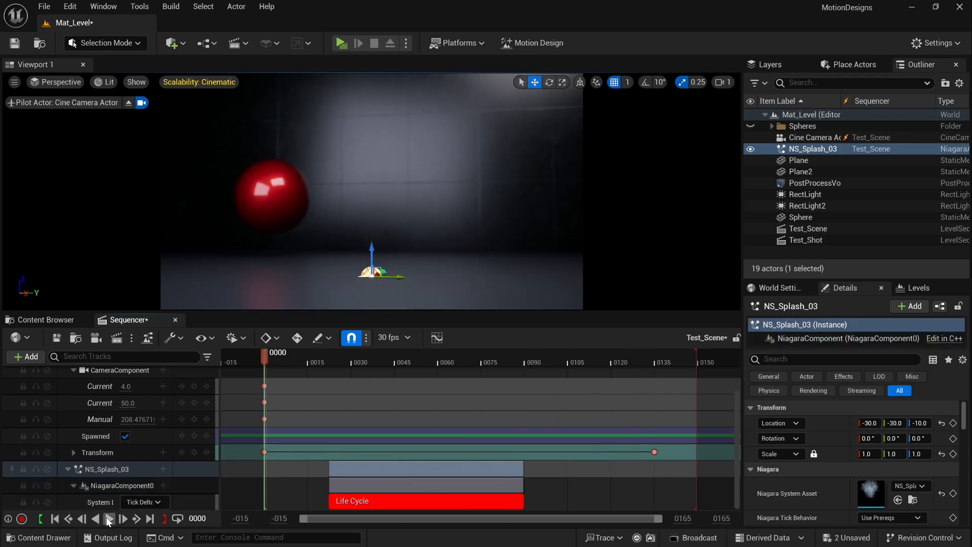
click(107, 518)
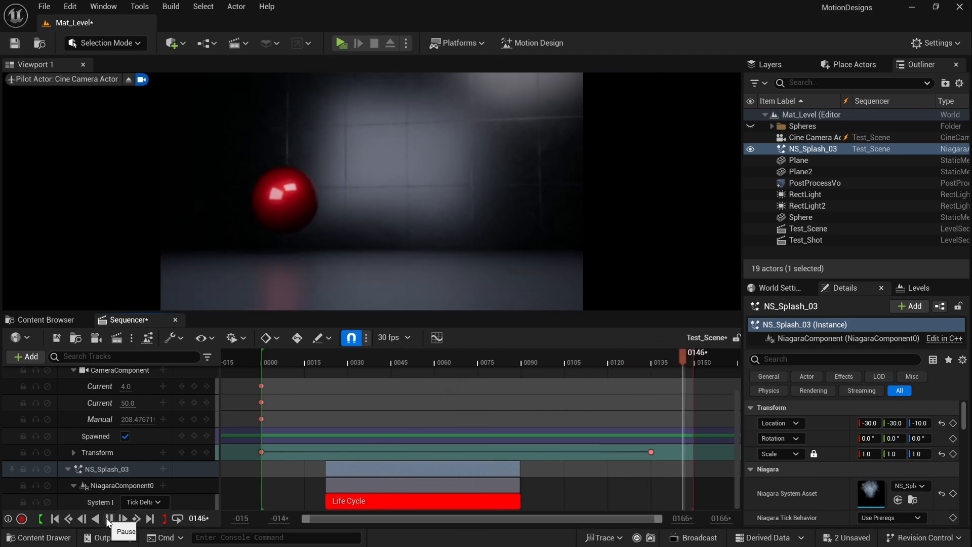
click(108, 519)
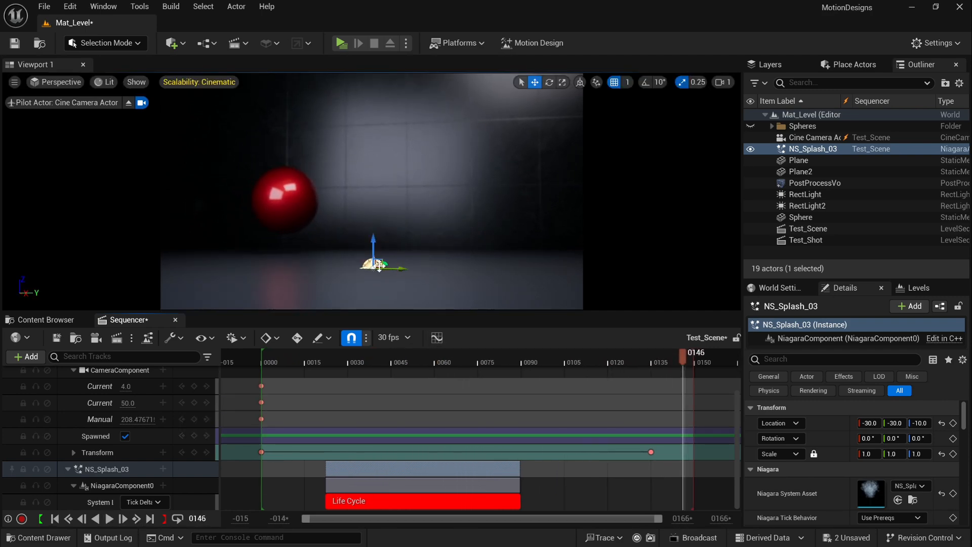
click(110, 469)
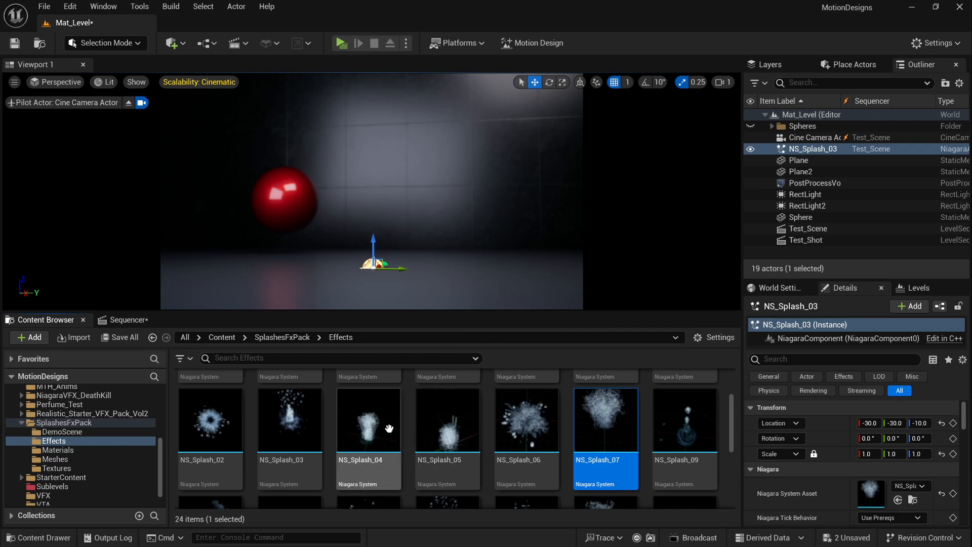
Step: Assign NS_Splash_04 as the splash actor's Niagara System Asset and play the shot
click(368, 420)
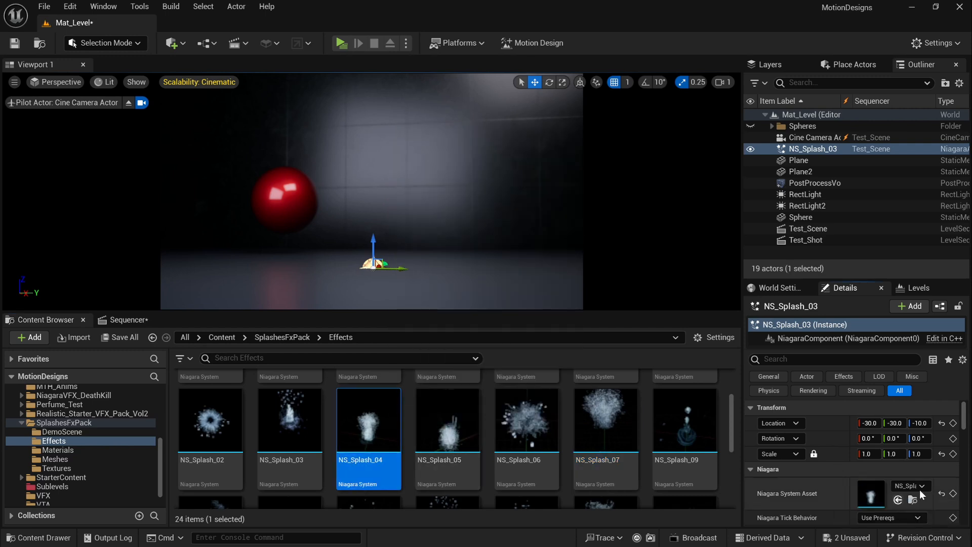
click(127, 320)
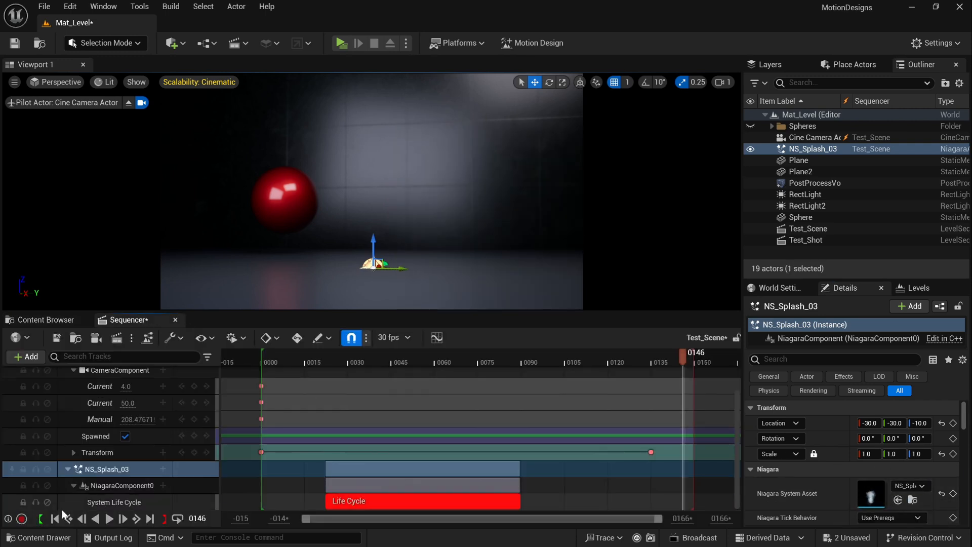
click(110, 519)
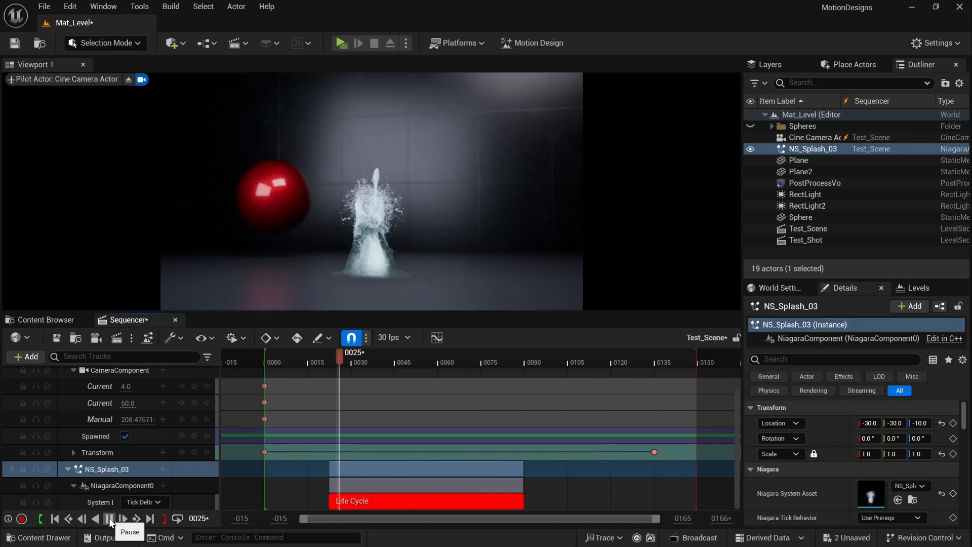